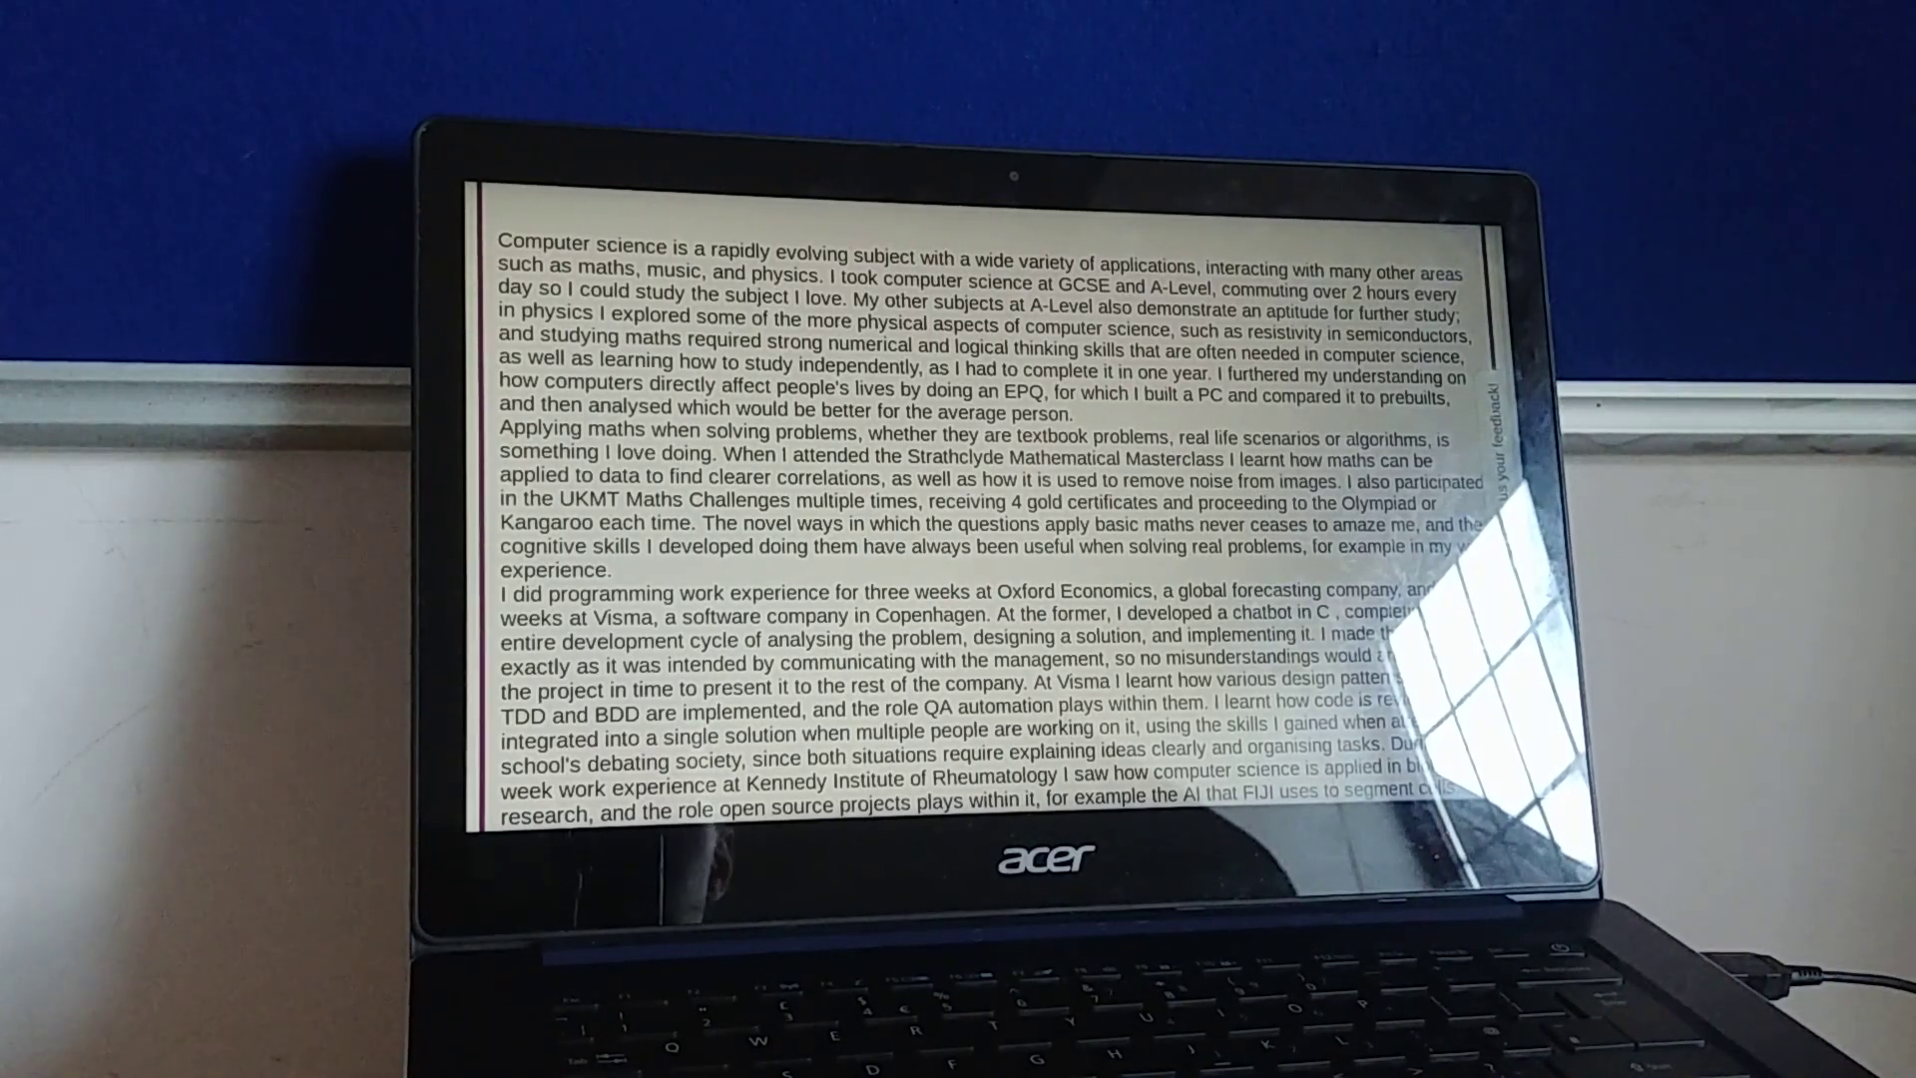
scroll(down, 3)
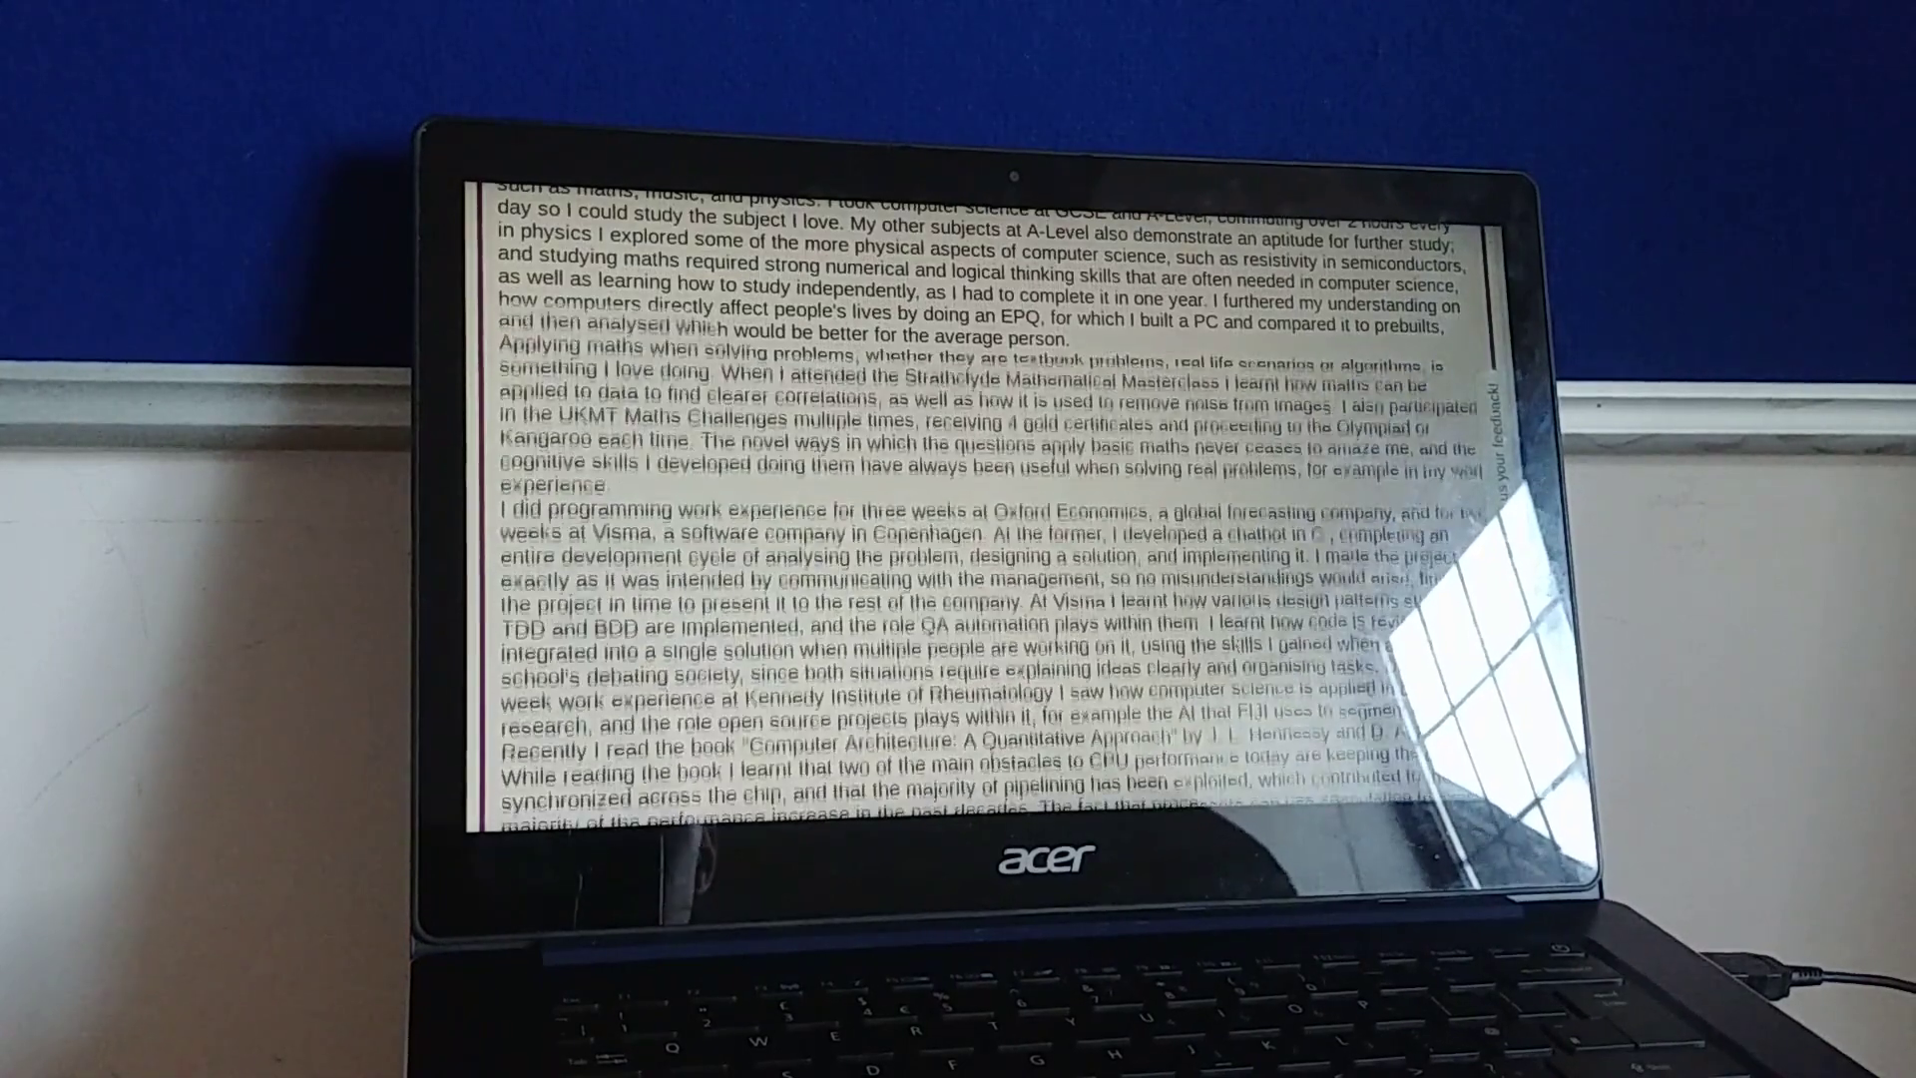
scroll(down, 3)
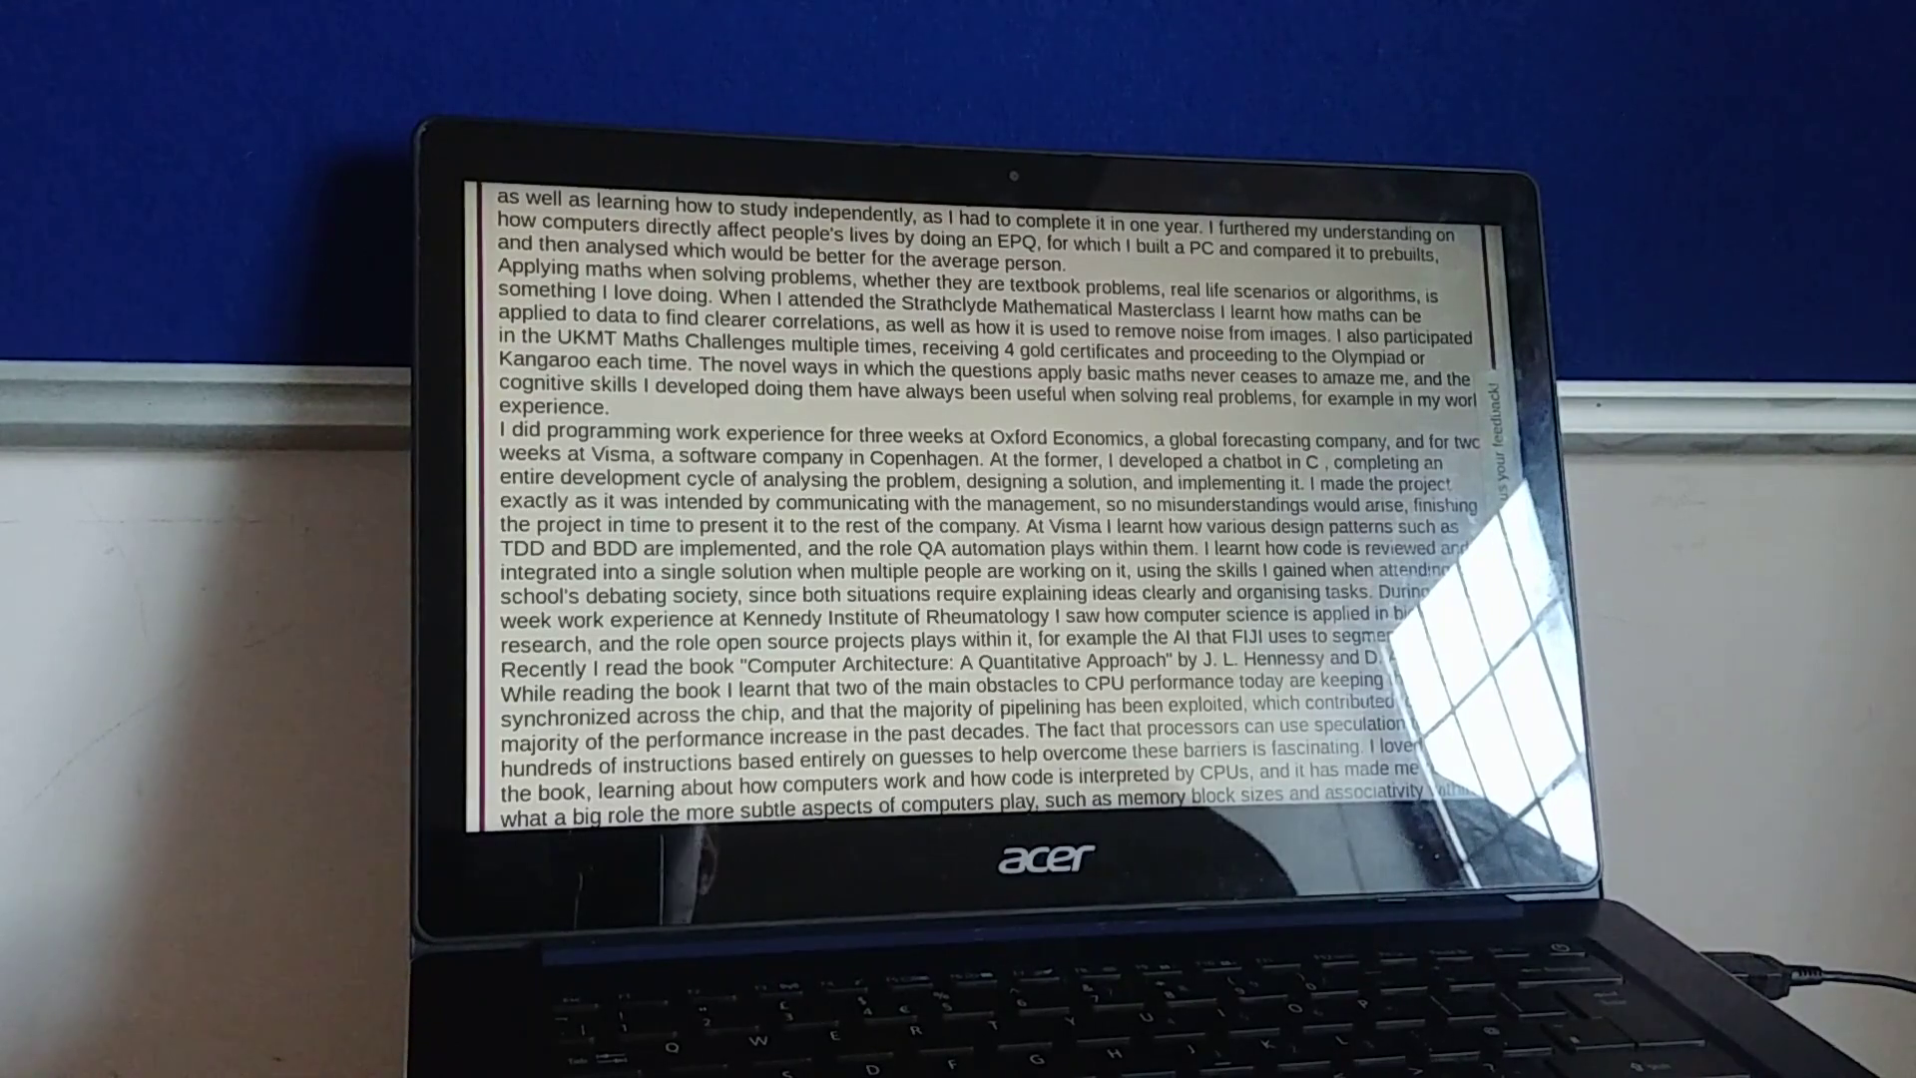
scroll(down, 3)
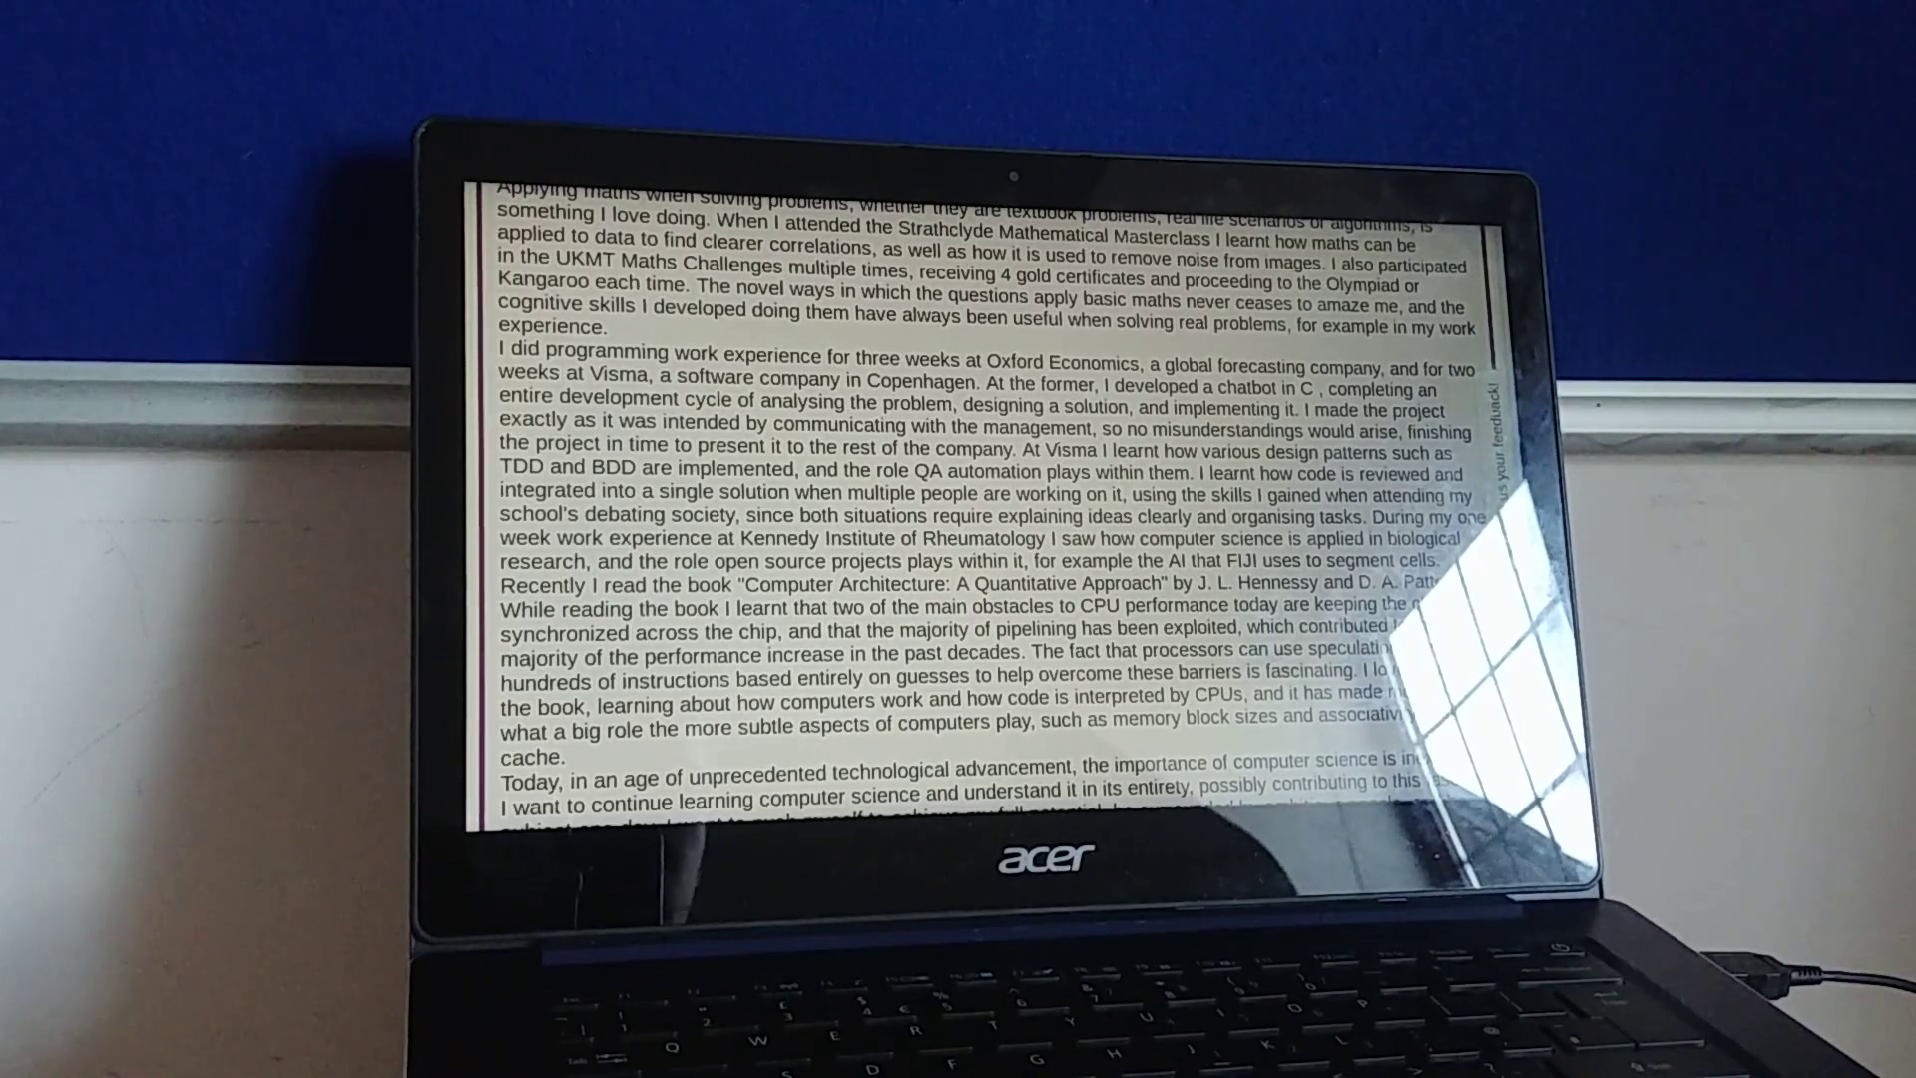
scroll(down, 3)
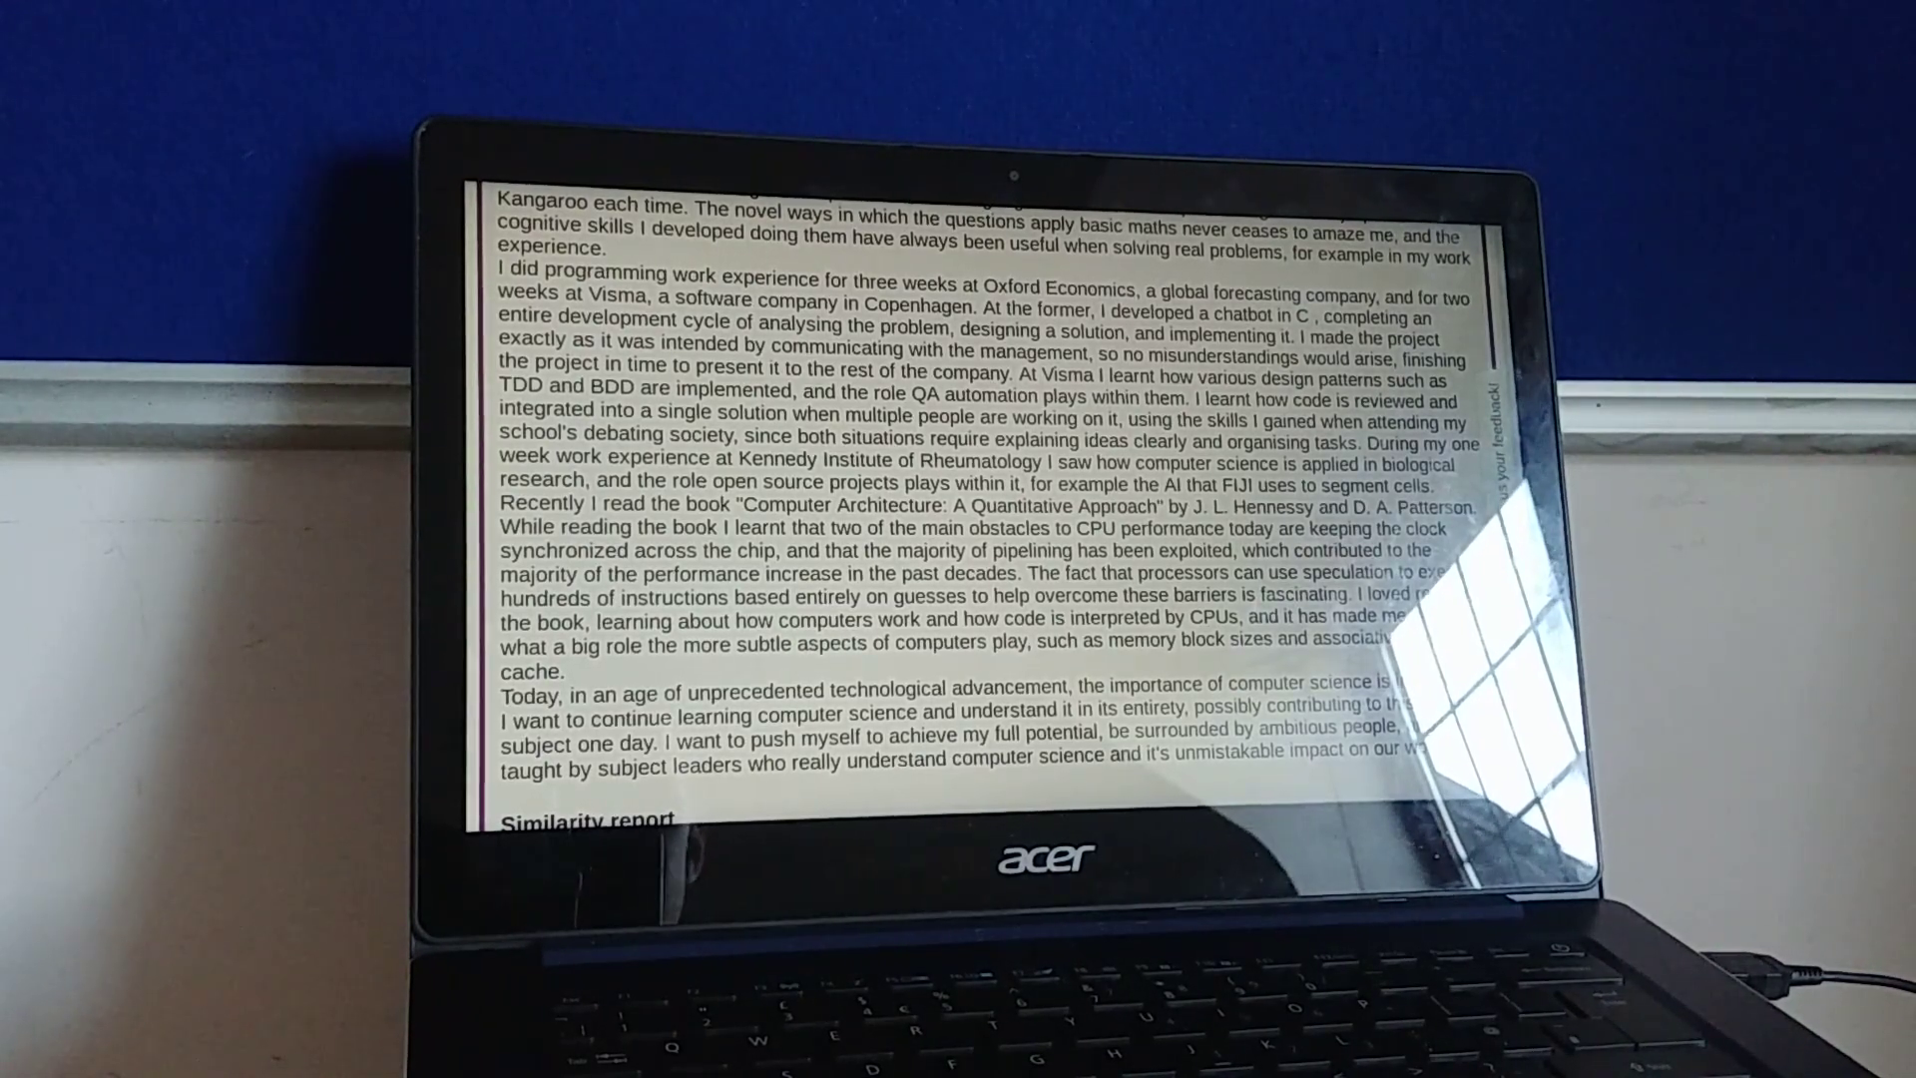
scroll(down, 3)
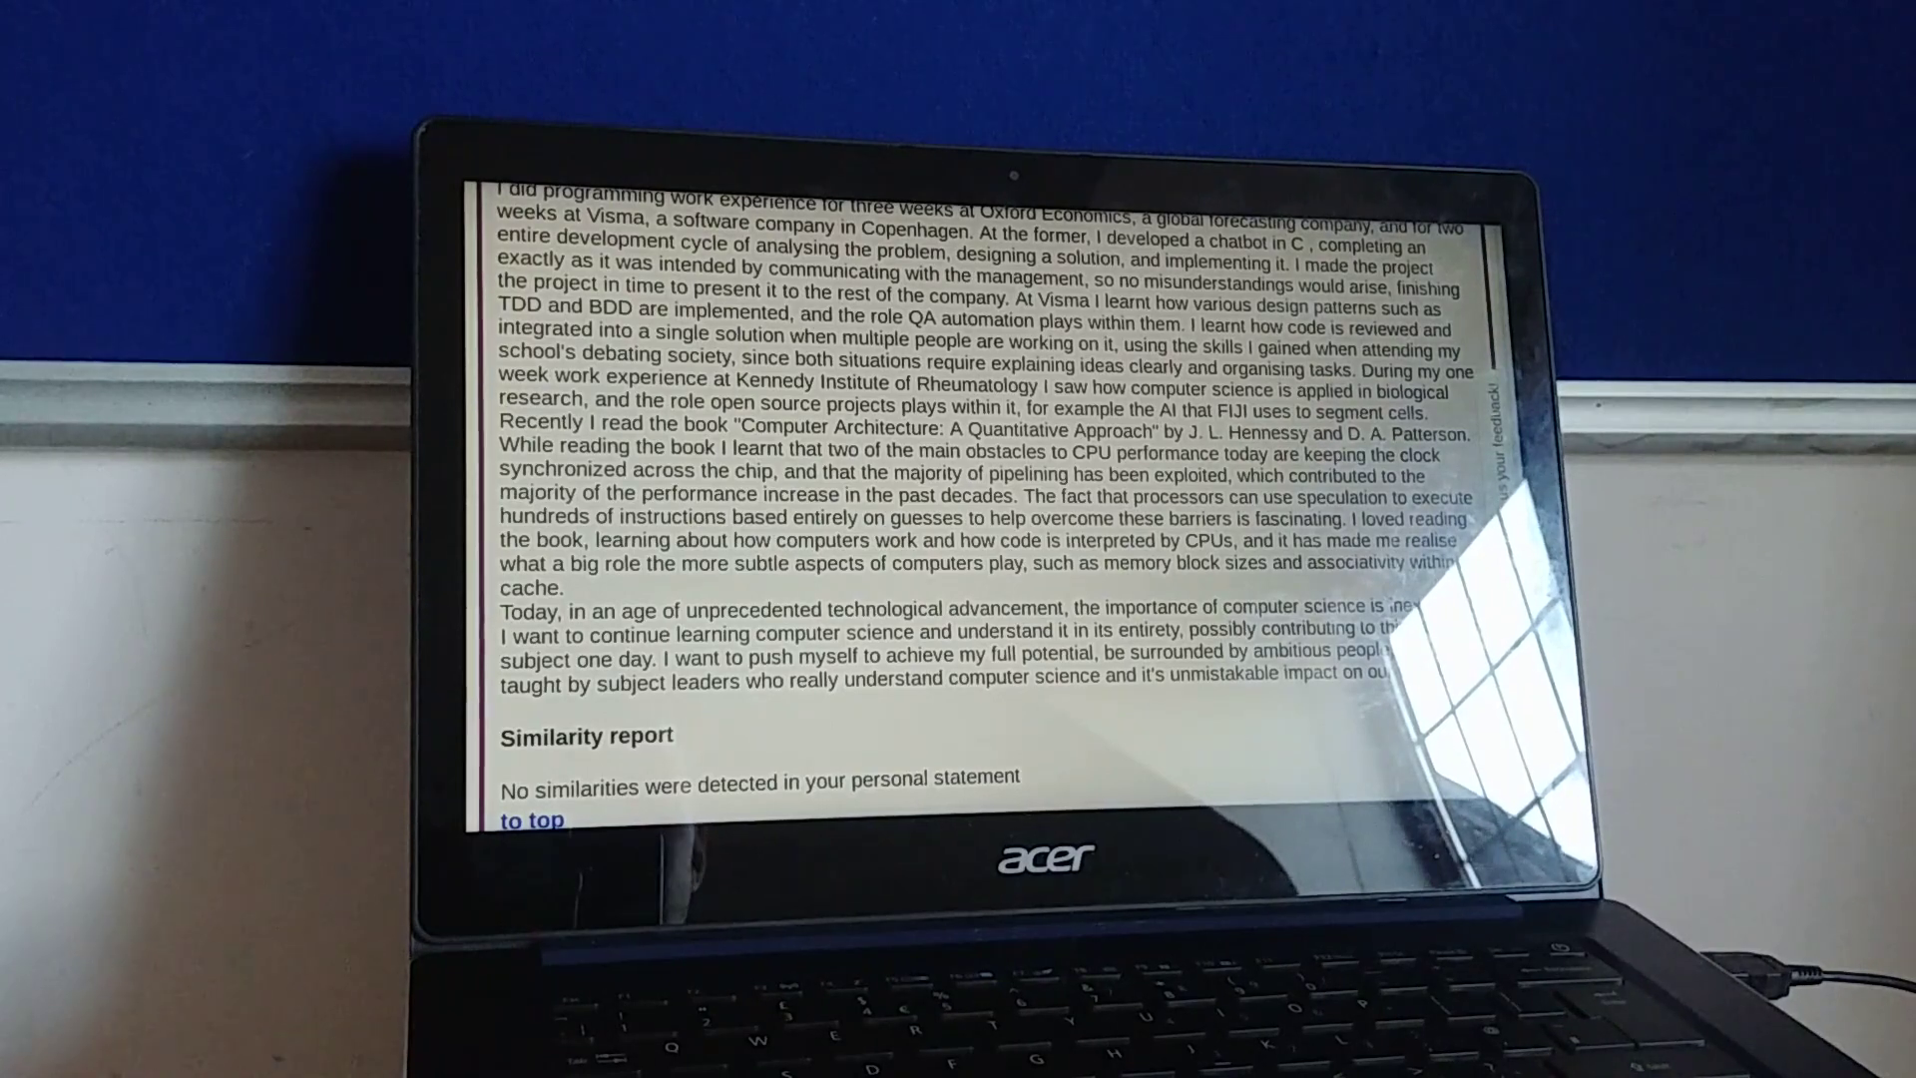